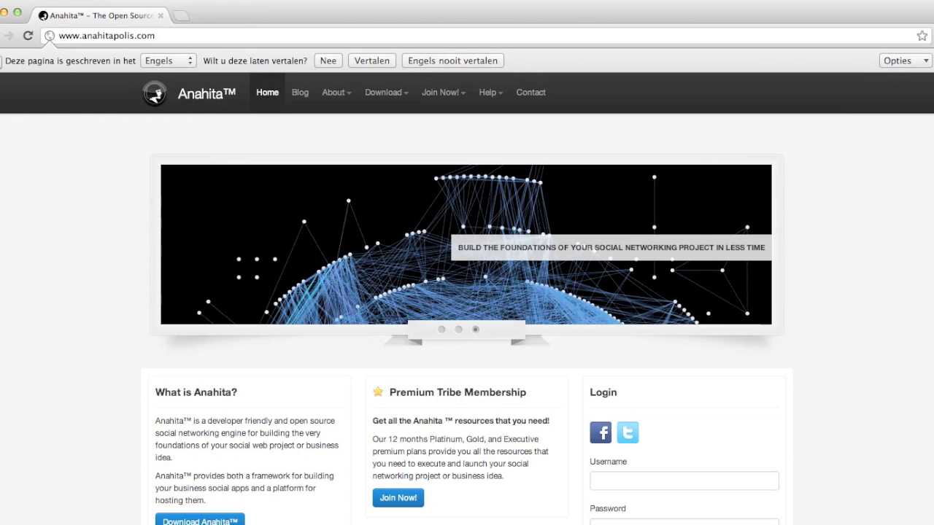
mouse_move(333, 93)
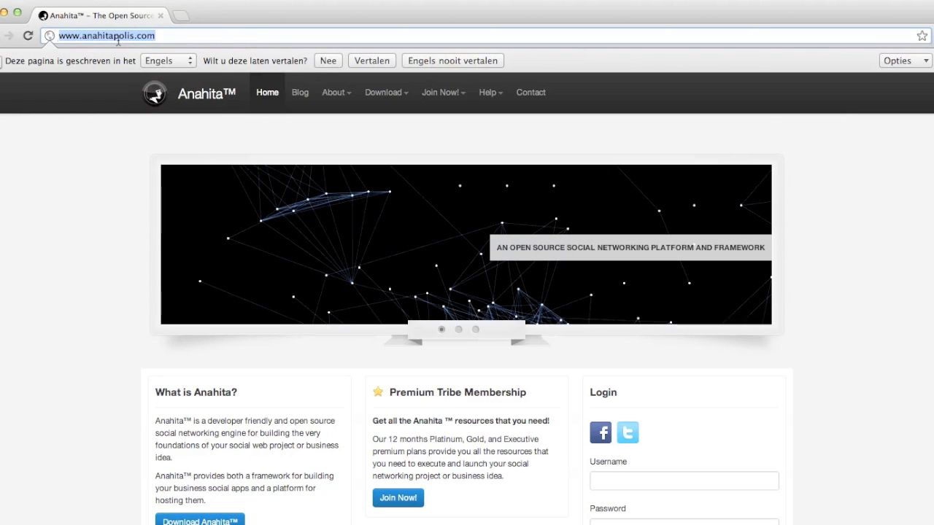
mouse_move(111, 200)
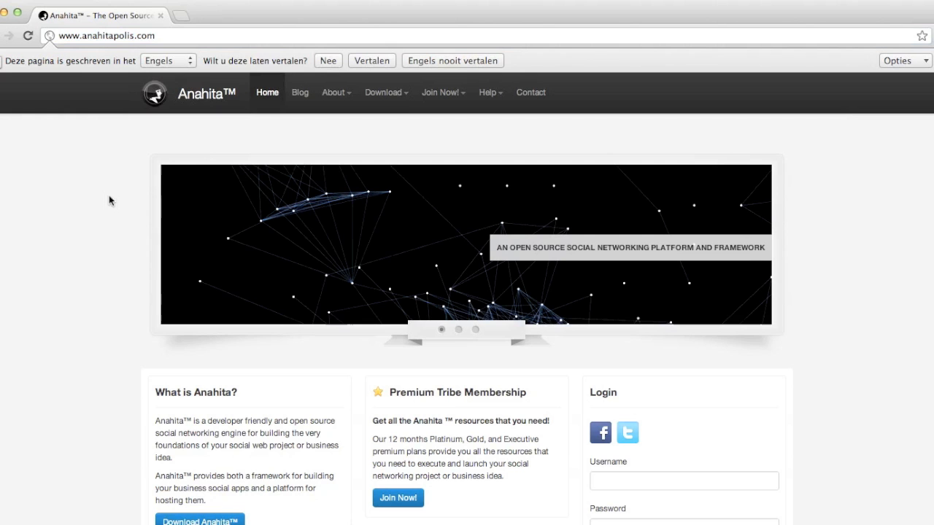
mouse_move(385, 93)
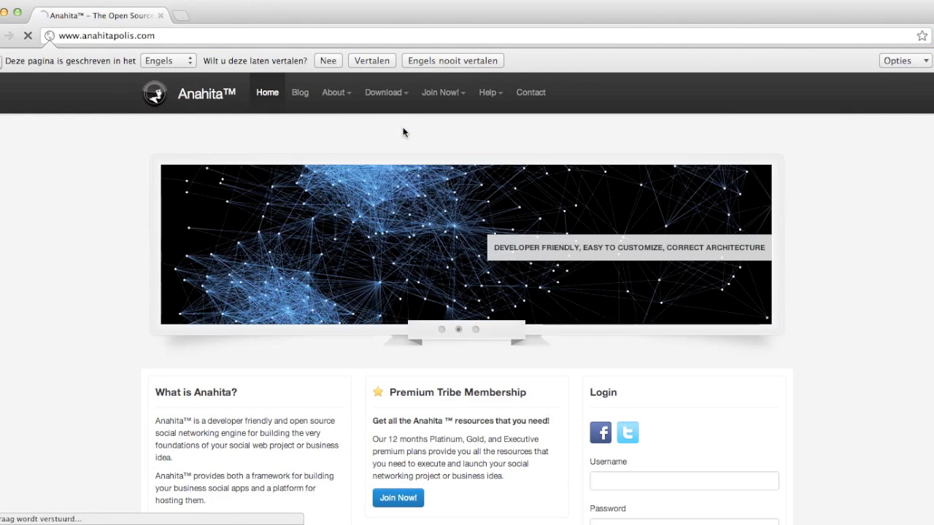
Open the Anahita social networking engine download page from the home page
left_click(383, 92)
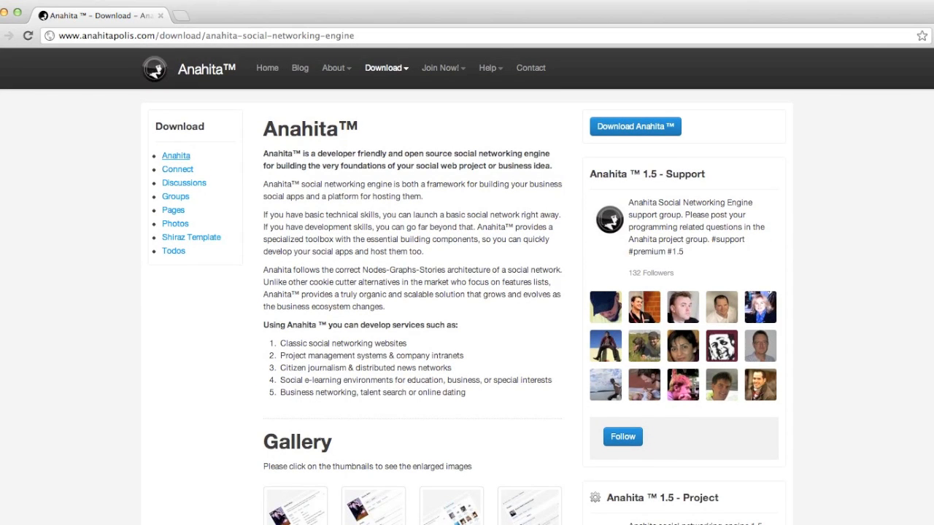
mouse_move(548, 233)
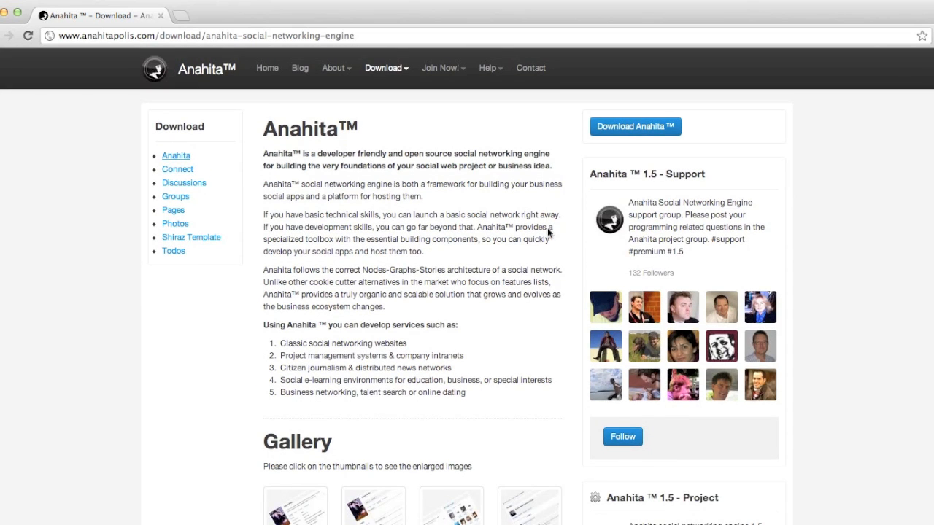
mouse_move(416, 234)
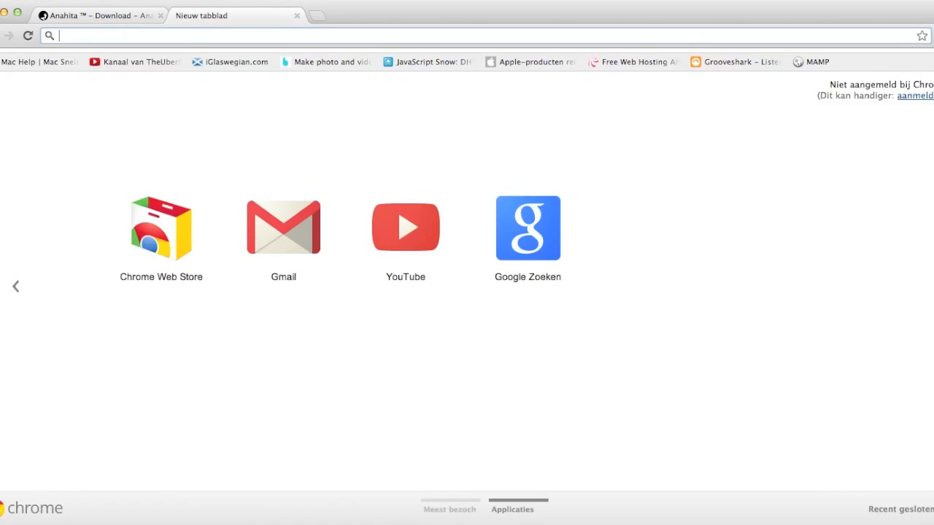
Go to runebook.tk, dismiss the translation offer, and start filling in the login form
type("runebook.tk")
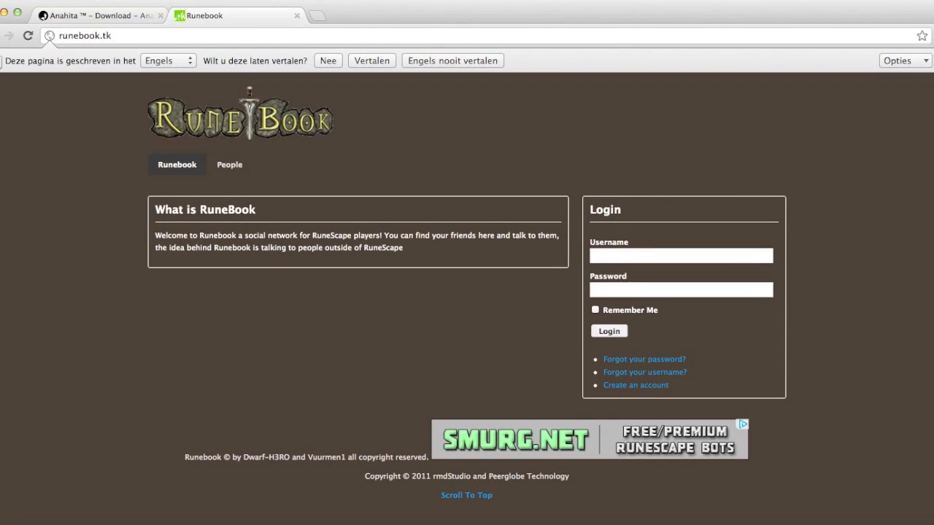
left_click(327, 61)
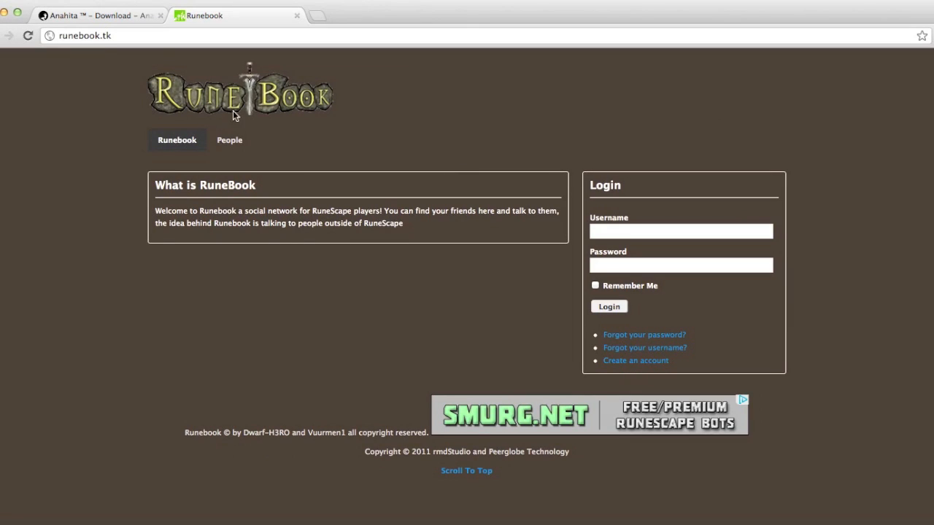
mouse_move(608, 198)
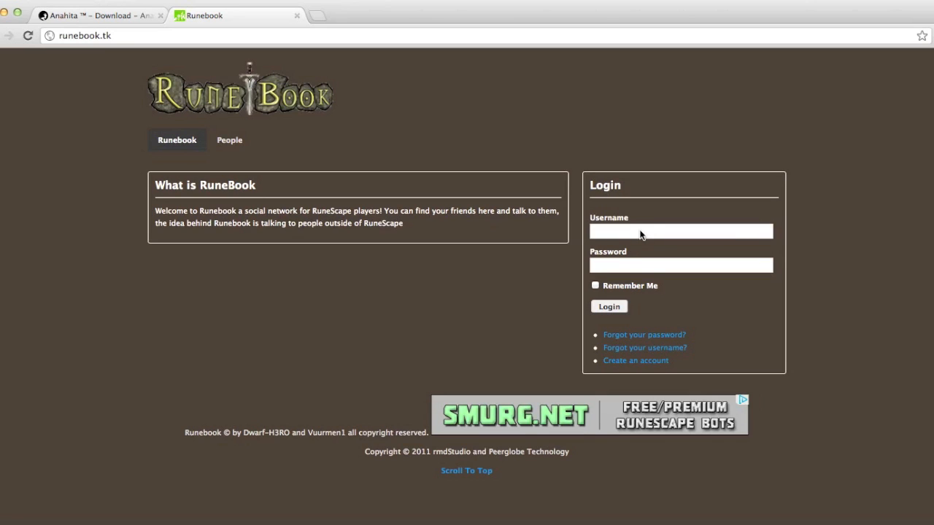
left_click(609, 306)
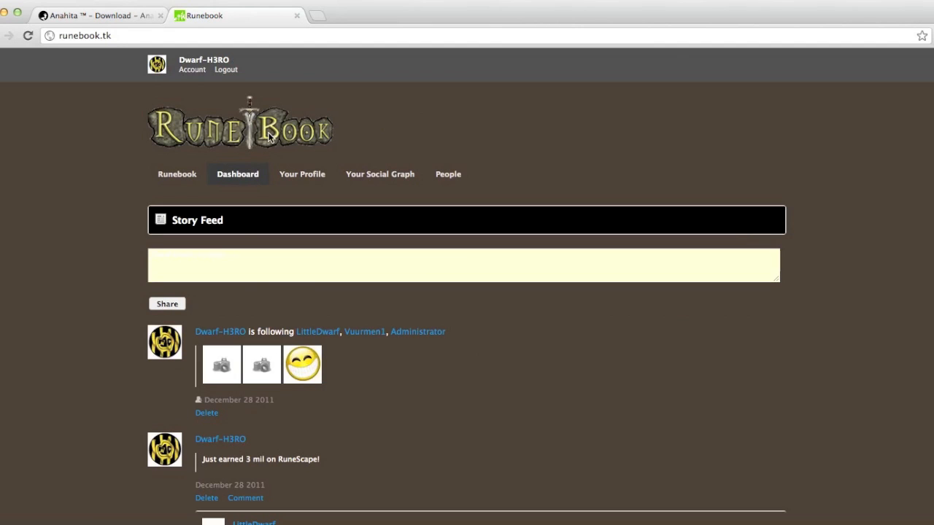
mouse_move(358, 268)
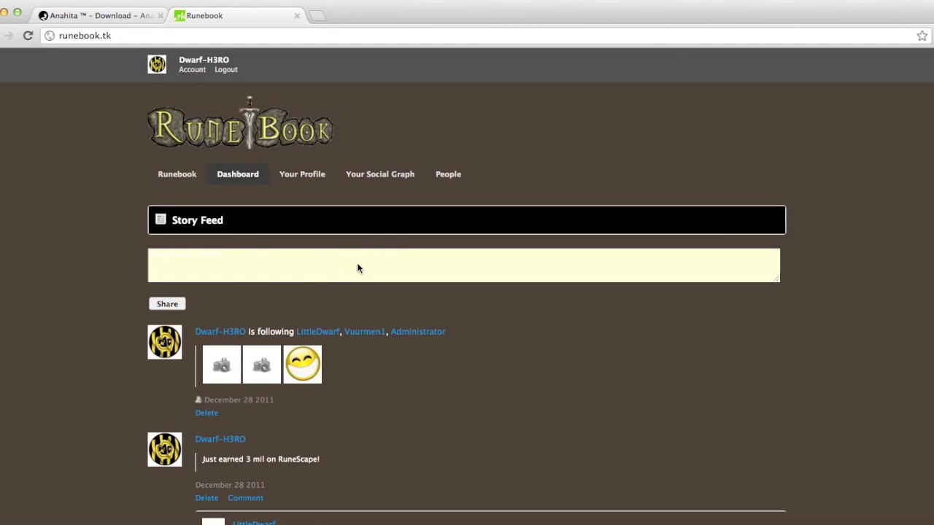
mouse_move(301, 227)
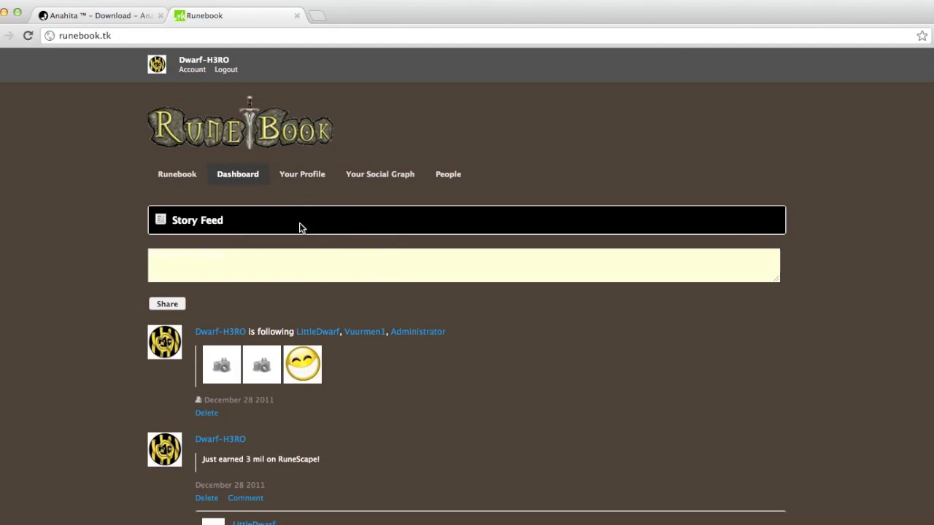
mouse_move(306, 313)
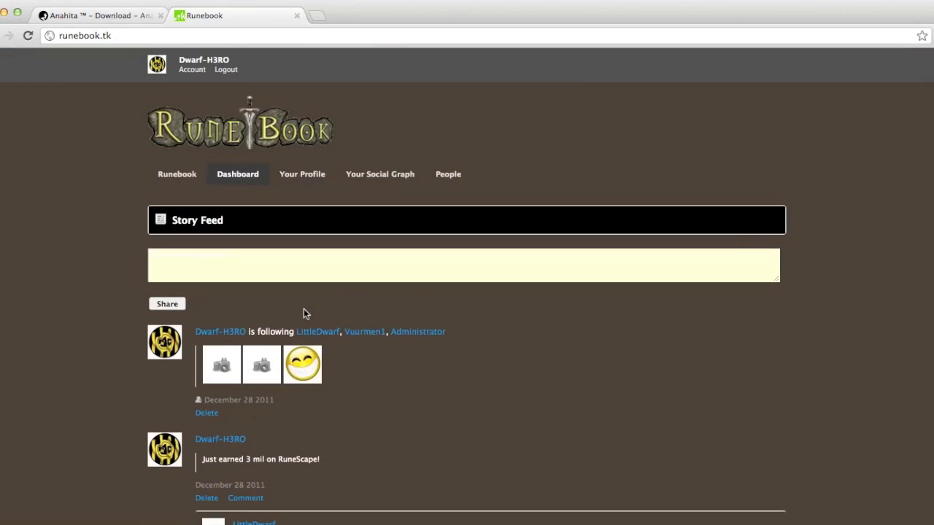
Visit Your Profile and the People list, then return to the Runebook home page
left_click(302, 174)
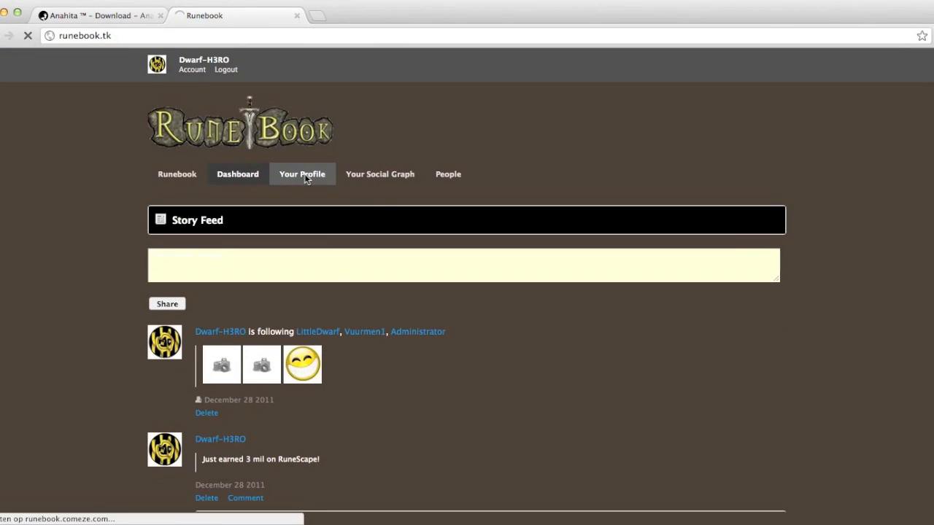
left_click(302, 174)
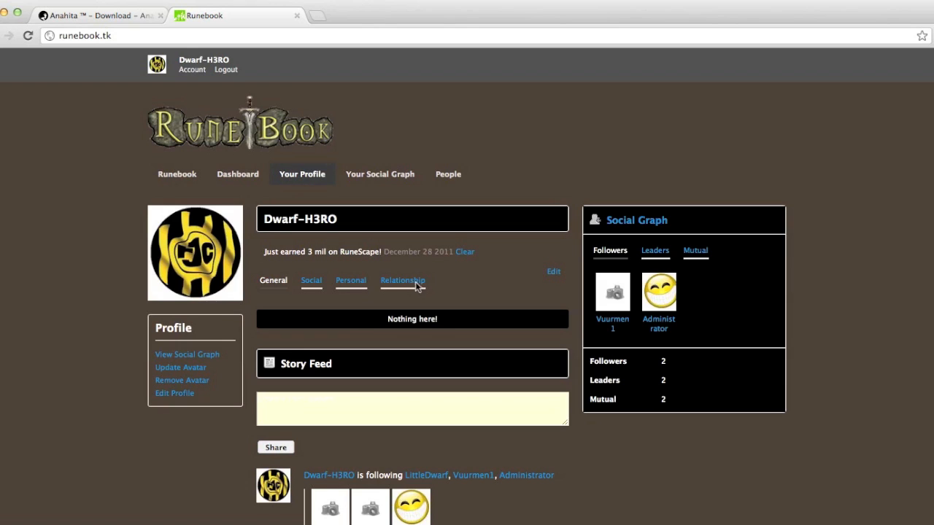
mouse_move(456, 129)
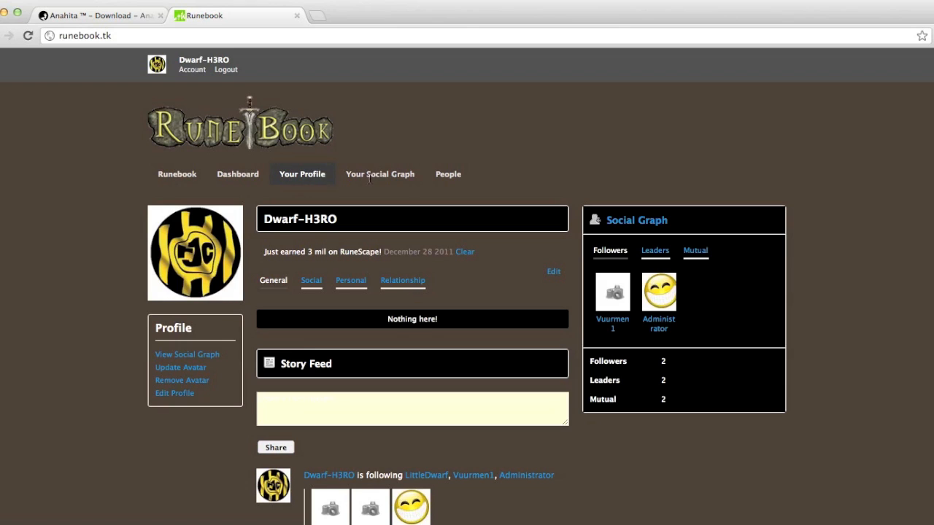
left_click(448, 174)
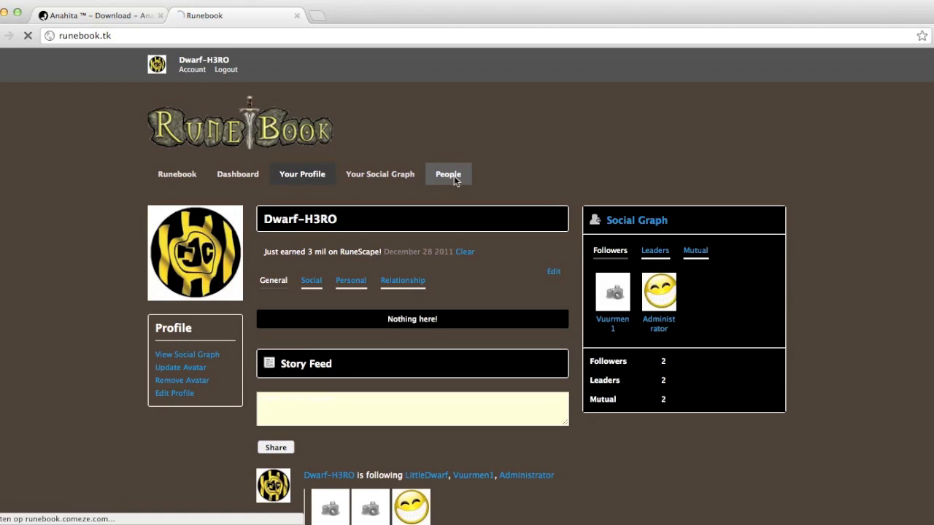
left_click(448, 173)
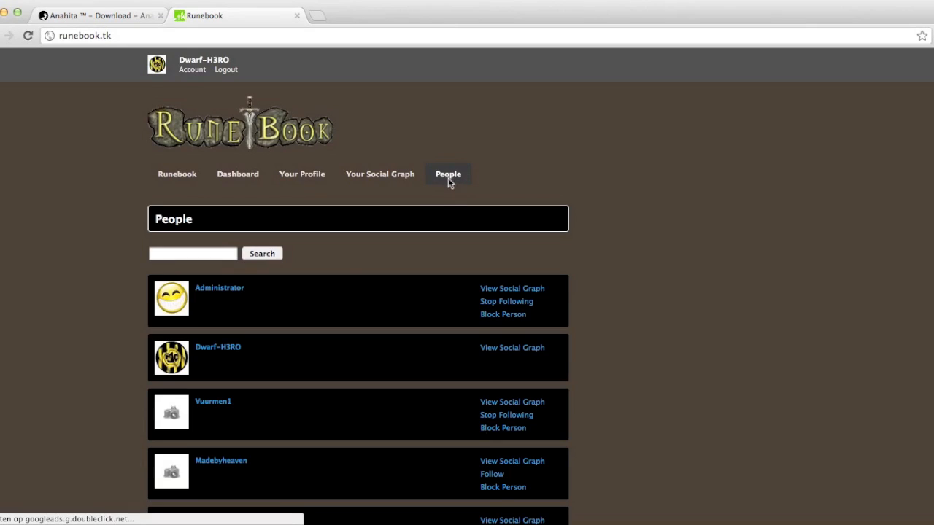
left_click(176, 173)
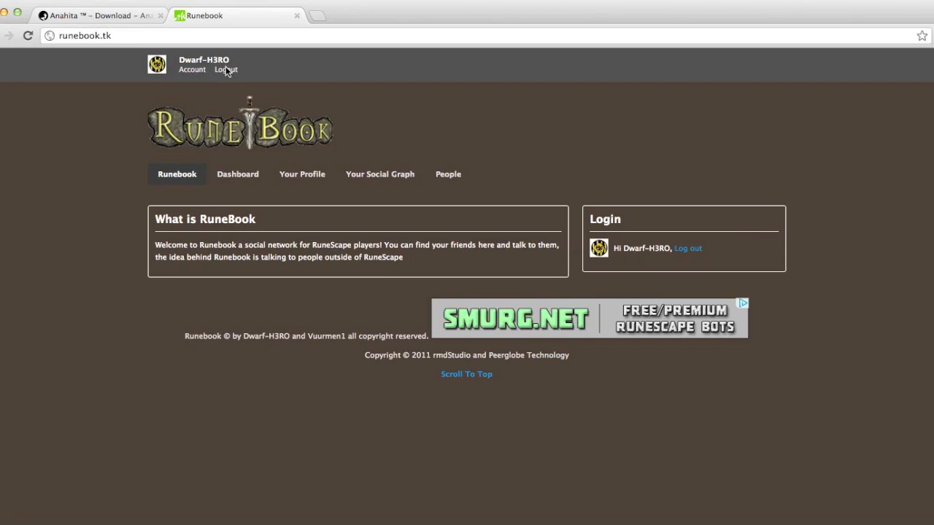
Log out of Runebook and close its tab
left_click(225, 69)
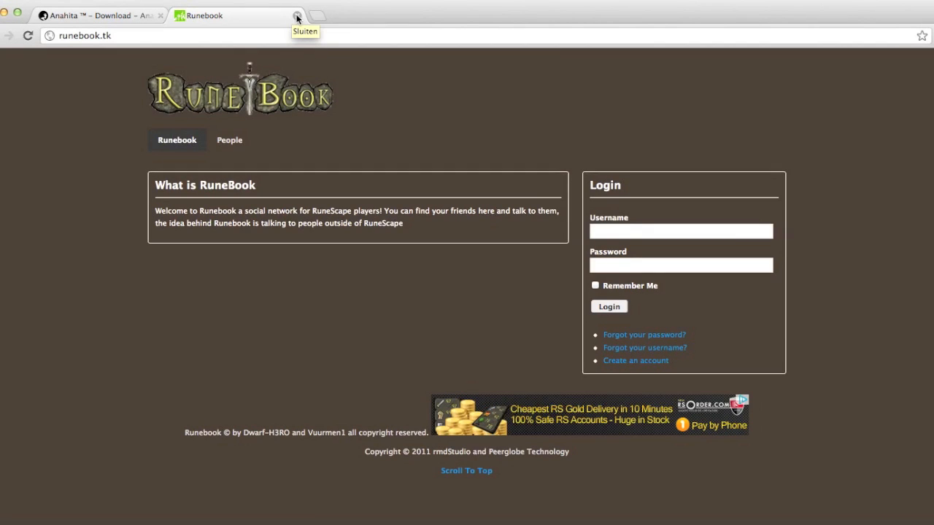
left_click(297, 16)
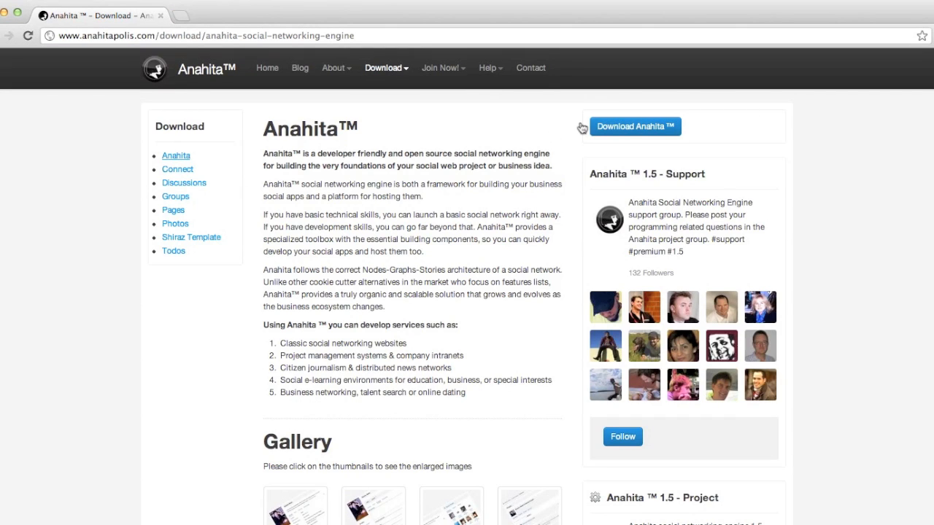
mouse_move(634, 126)
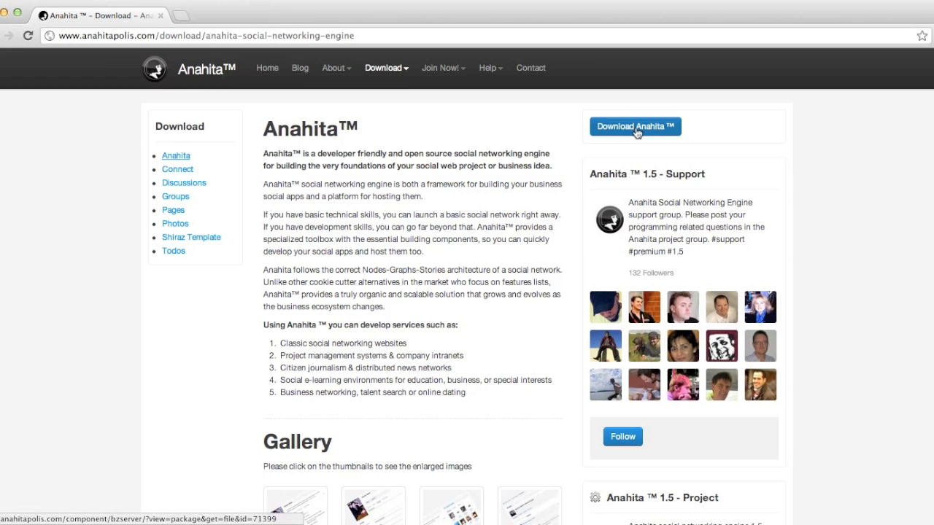
Download the Anahita social networking engine (anahita_1.5.19)
left_click(634, 126)
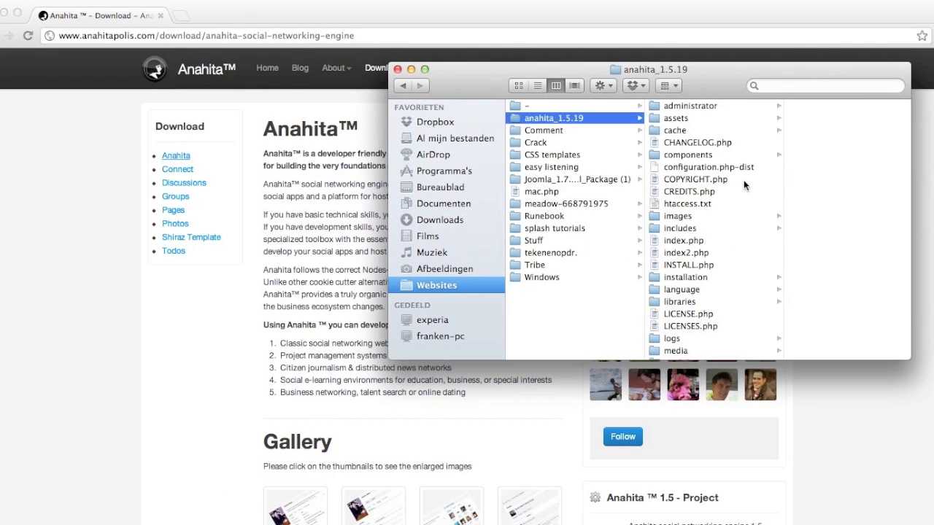
mouse_move(334, 357)
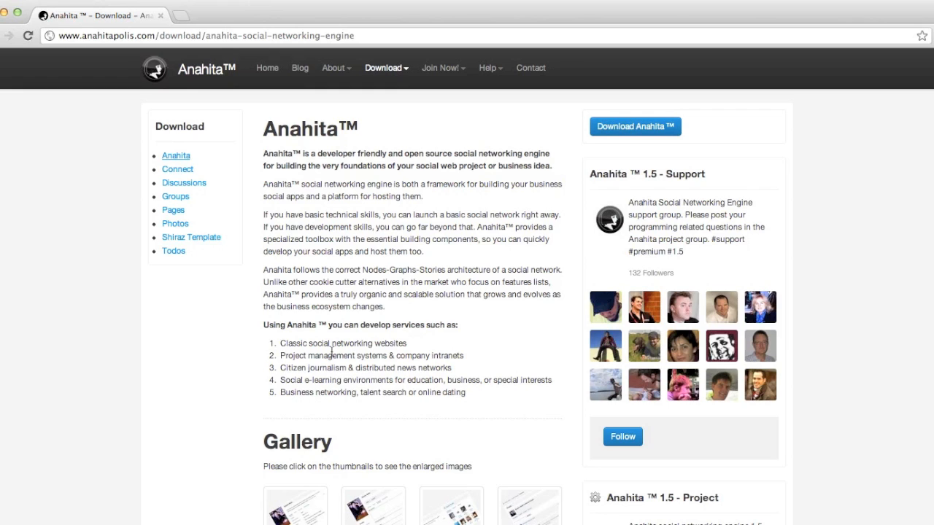
mouse_move(380, 127)
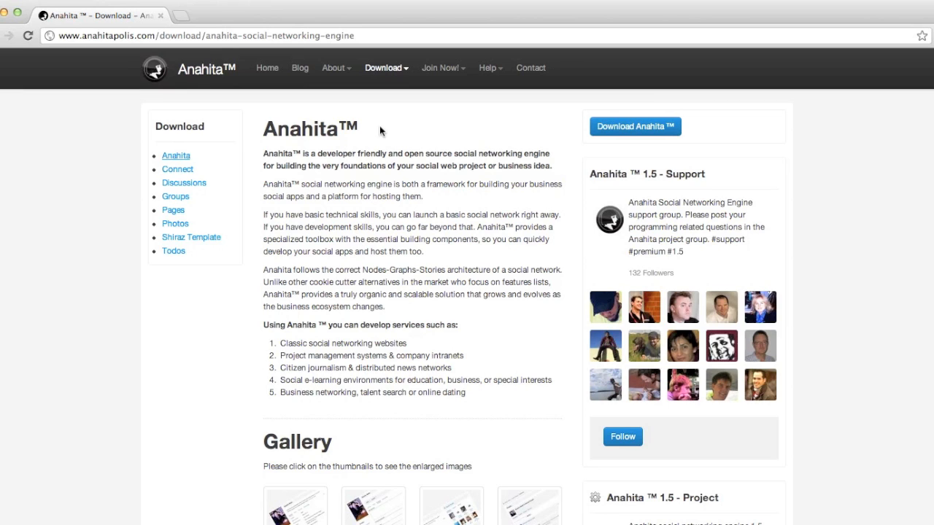
mouse_move(467, 334)
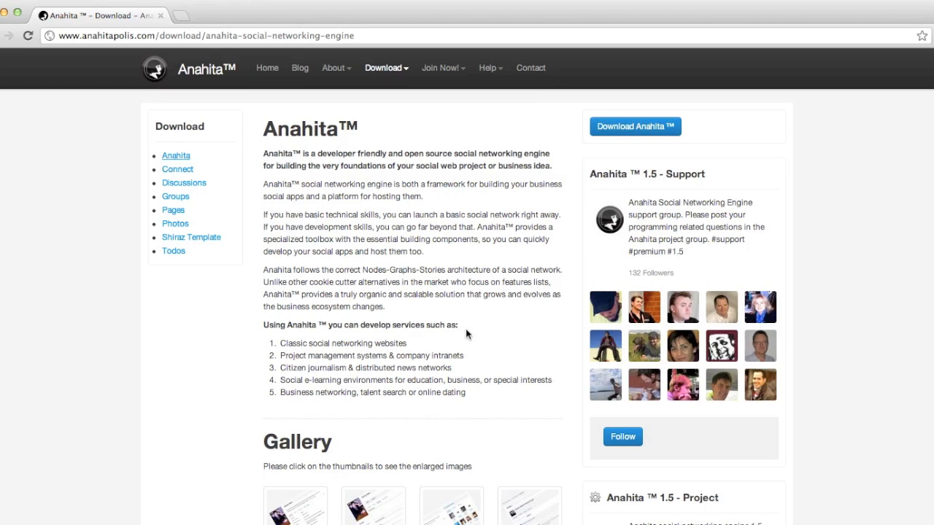